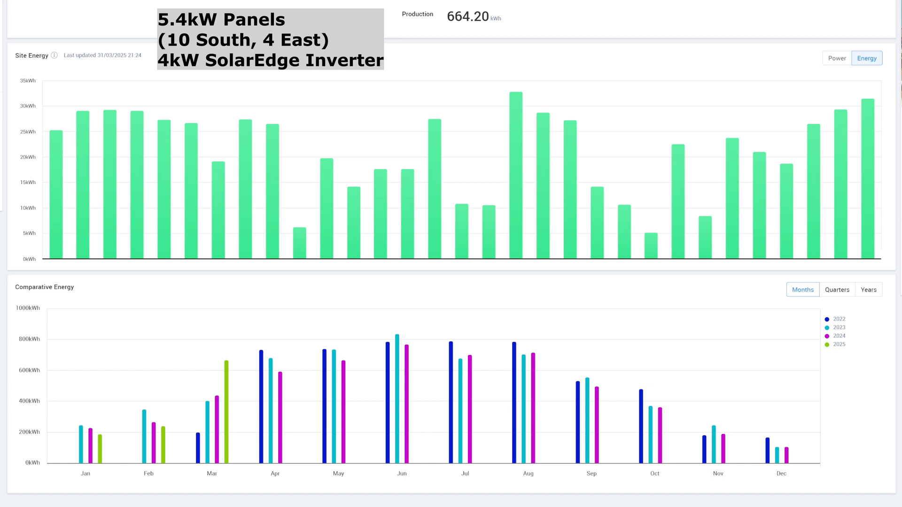
mouse_move(33, 389)
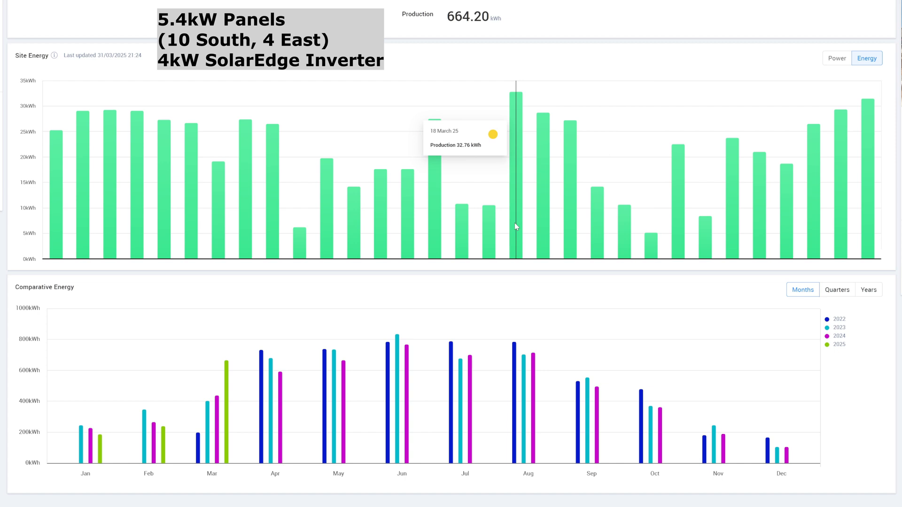
mouse_move(865, 254)
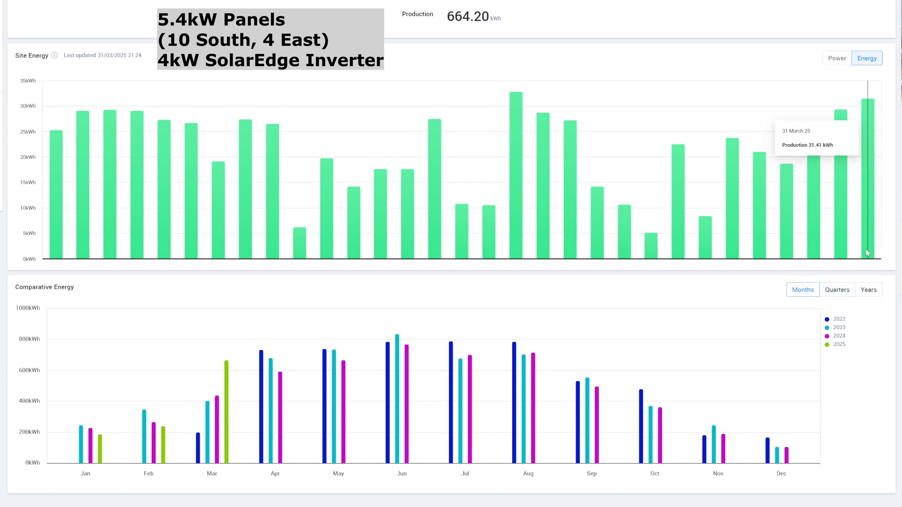
mouse_move(643, 297)
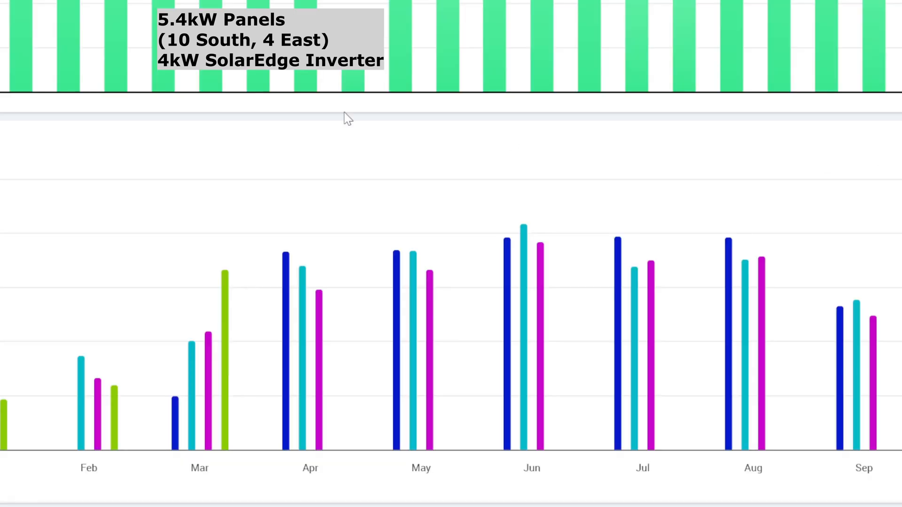
mouse_move(148, 433)
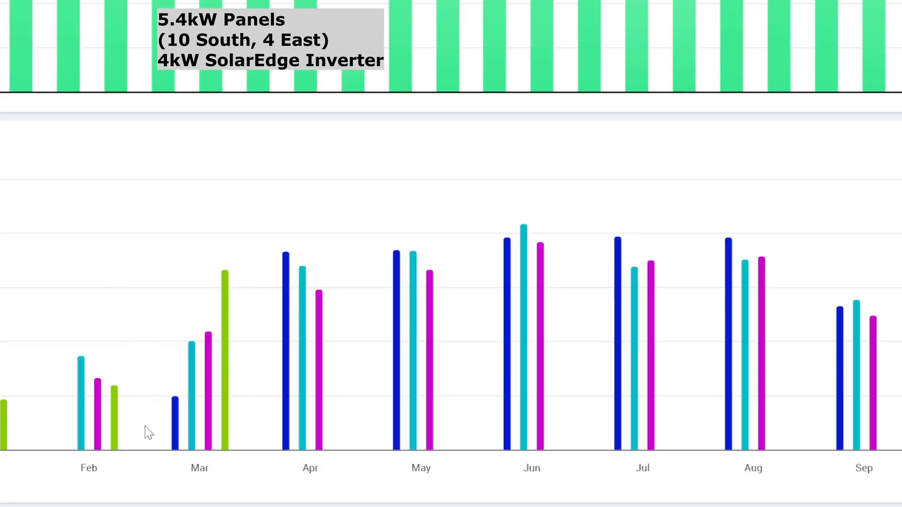
mouse_move(233, 433)
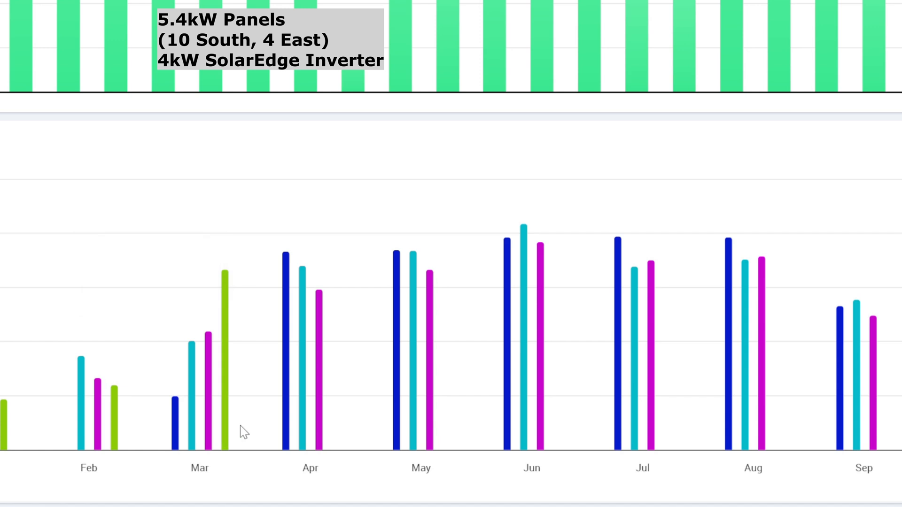
mouse_move(176, 481)
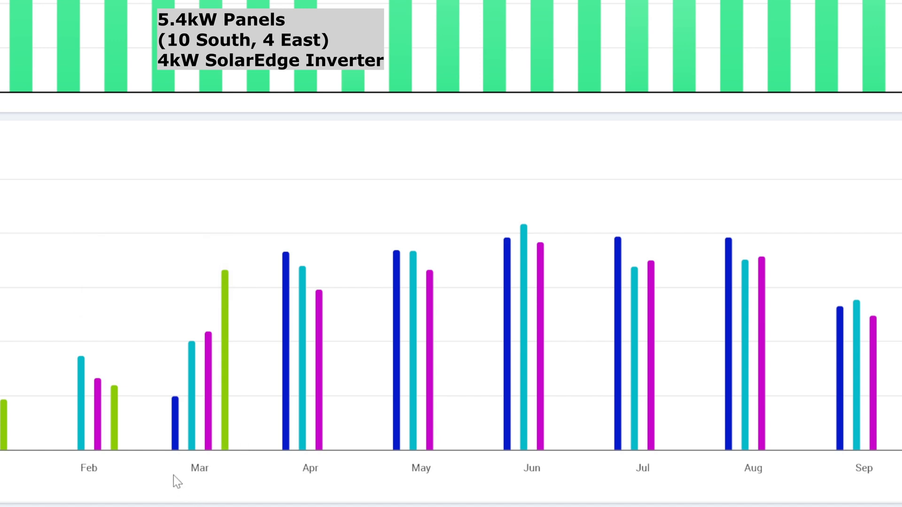
mouse_move(176, 461)
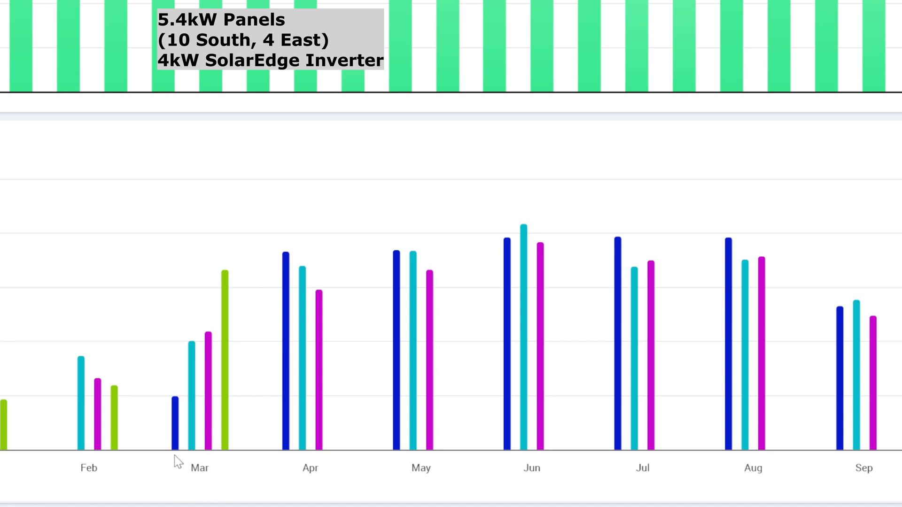
mouse_move(174, 414)
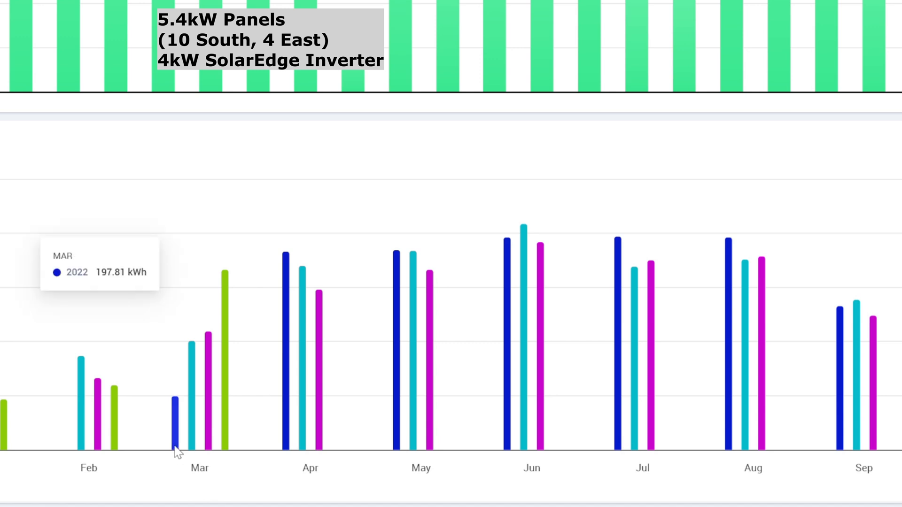
mouse_move(191, 469)
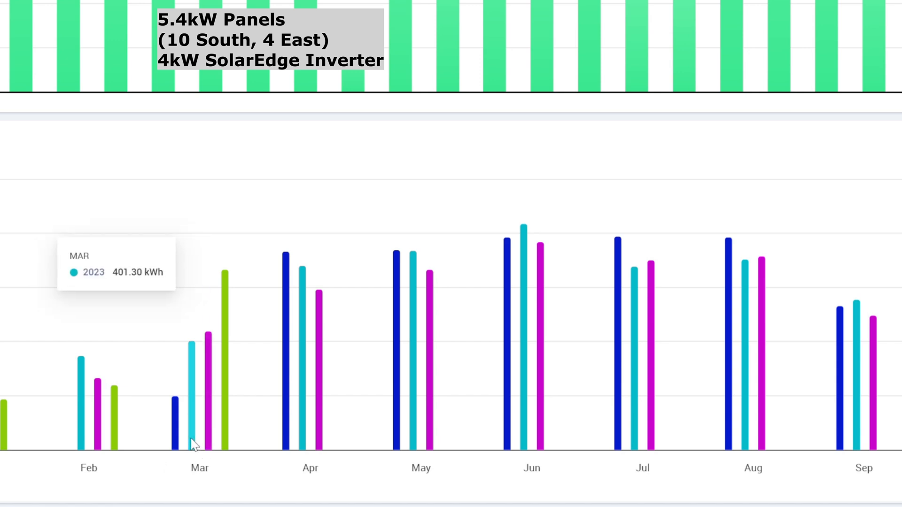
mouse_move(223, 466)
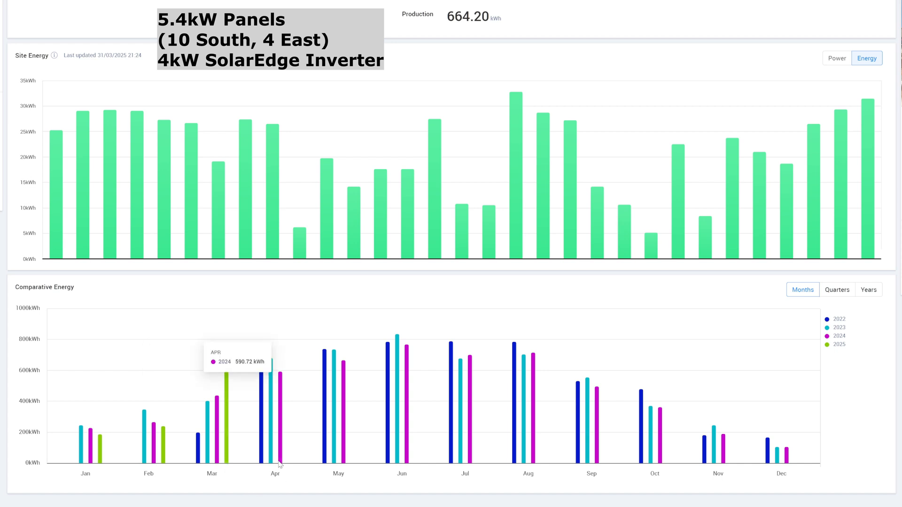
mouse_move(262, 402)
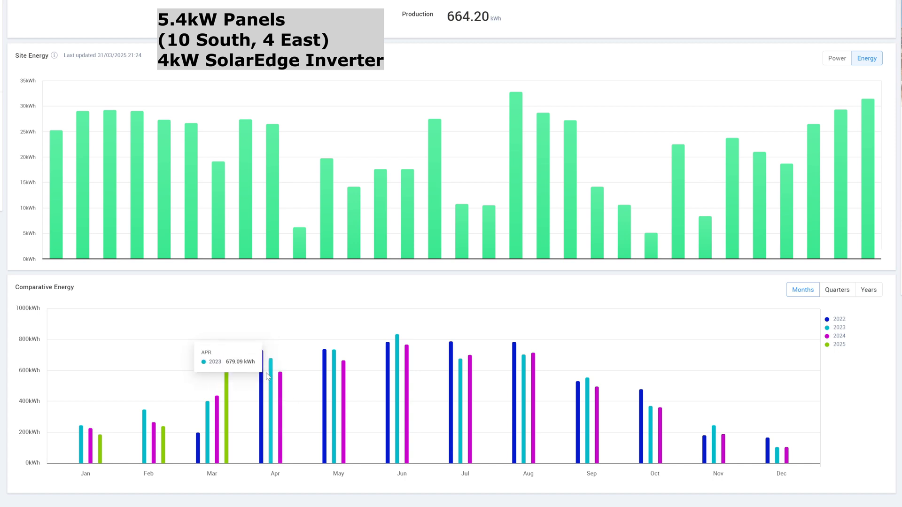
mouse_move(224, 374)
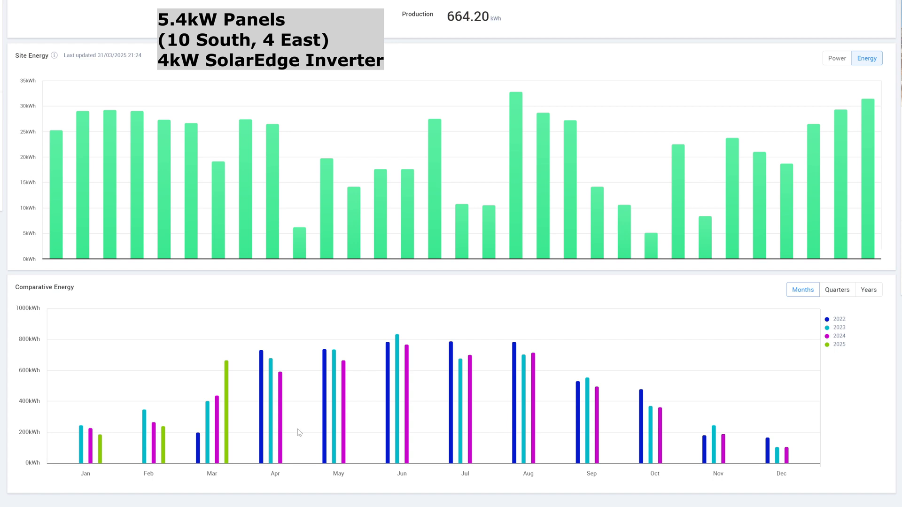
mouse_move(344, 415)
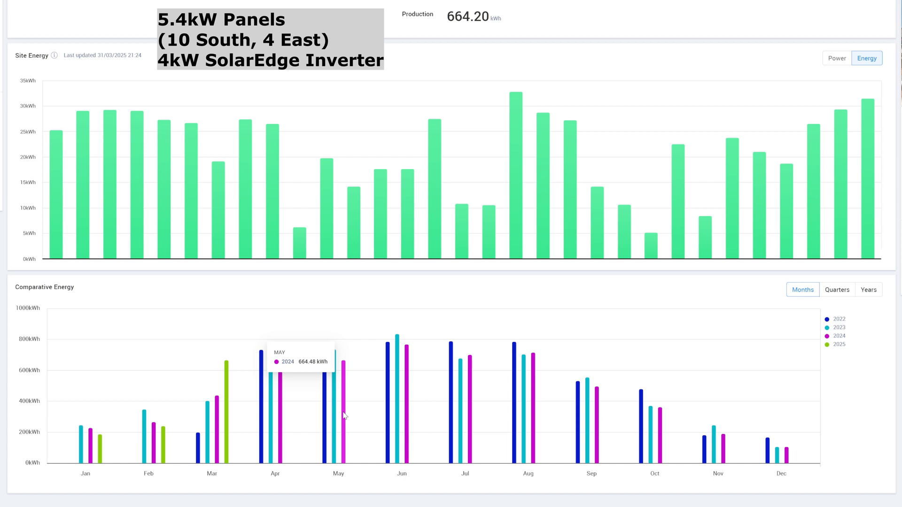
mouse_move(241, 480)
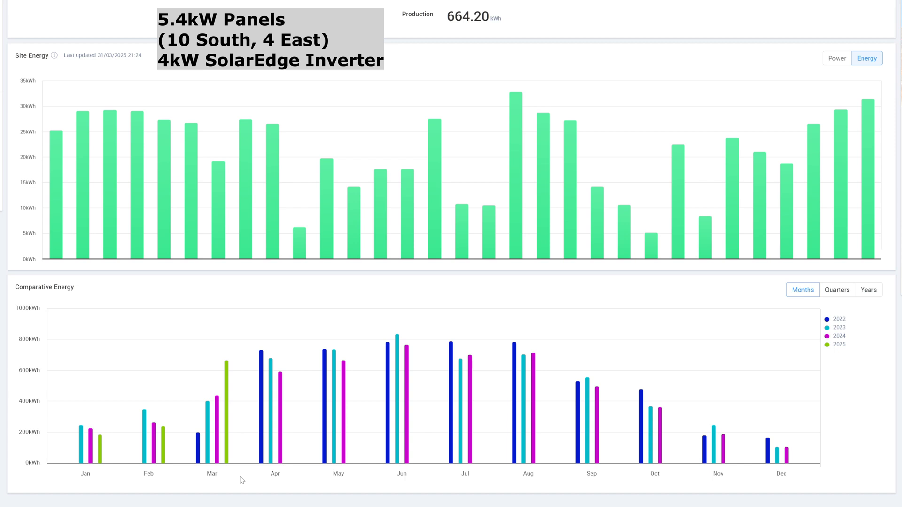
mouse_move(246, 482)
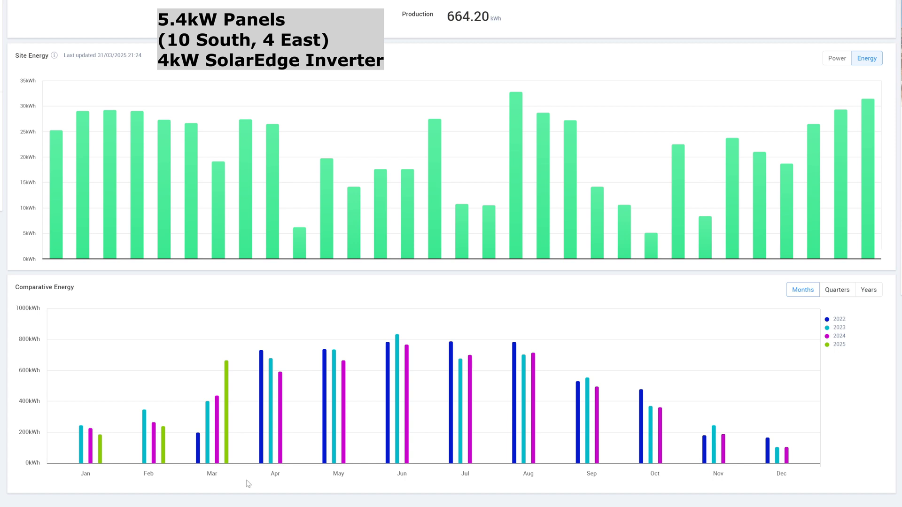
mouse_move(529, 490)
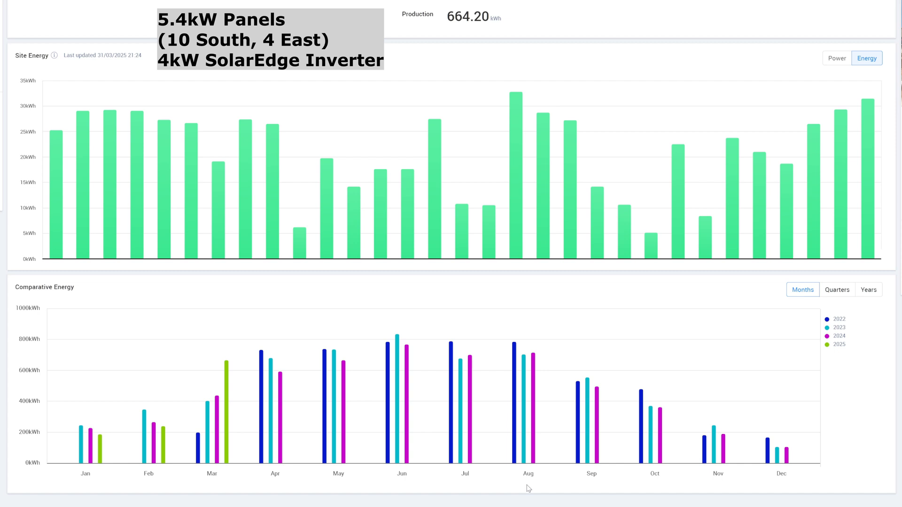
mouse_move(225, 484)
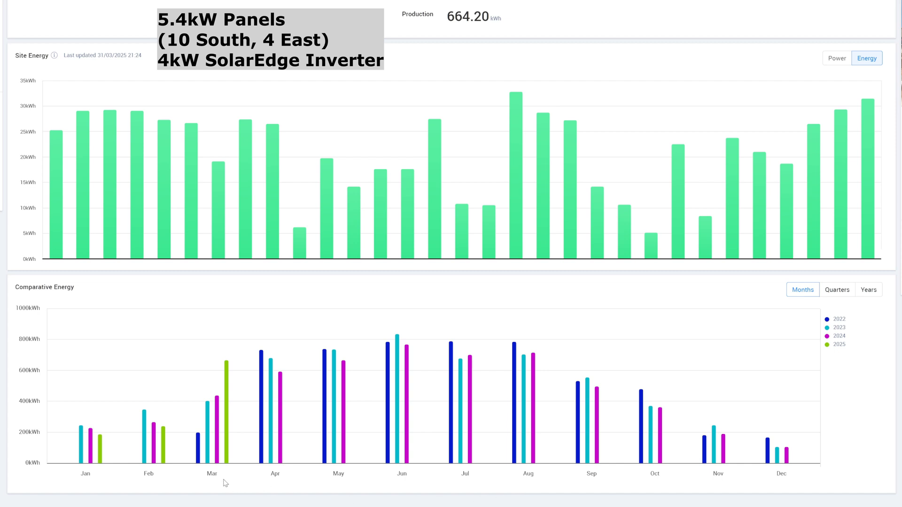
mouse_move(313, 500)
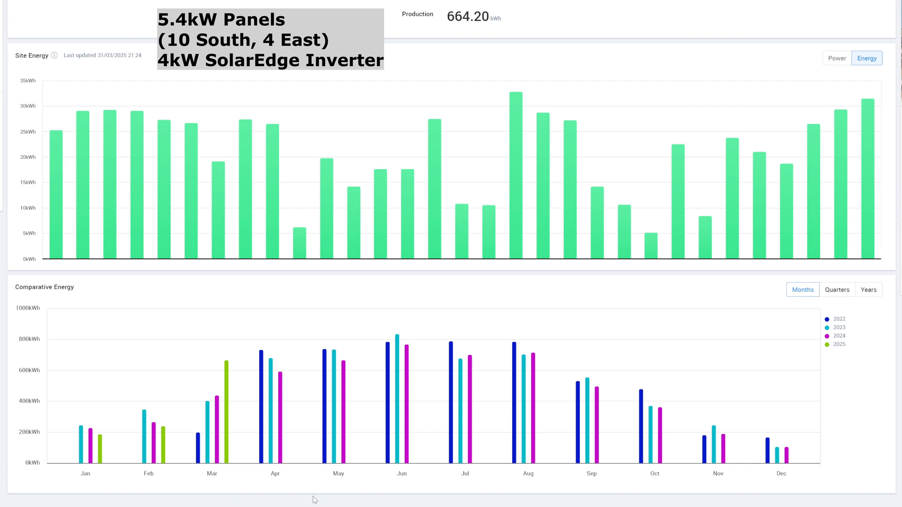
mouse_move(597, 484)
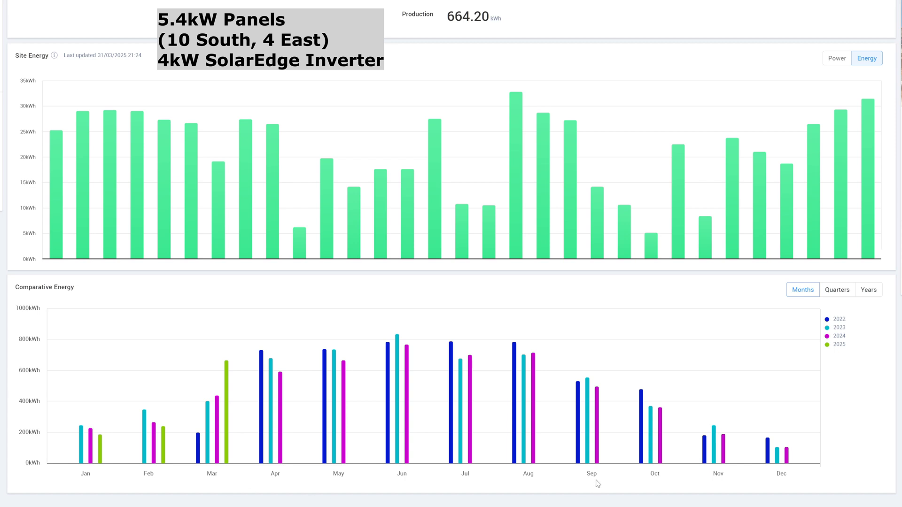
mouse_move(656, 483)
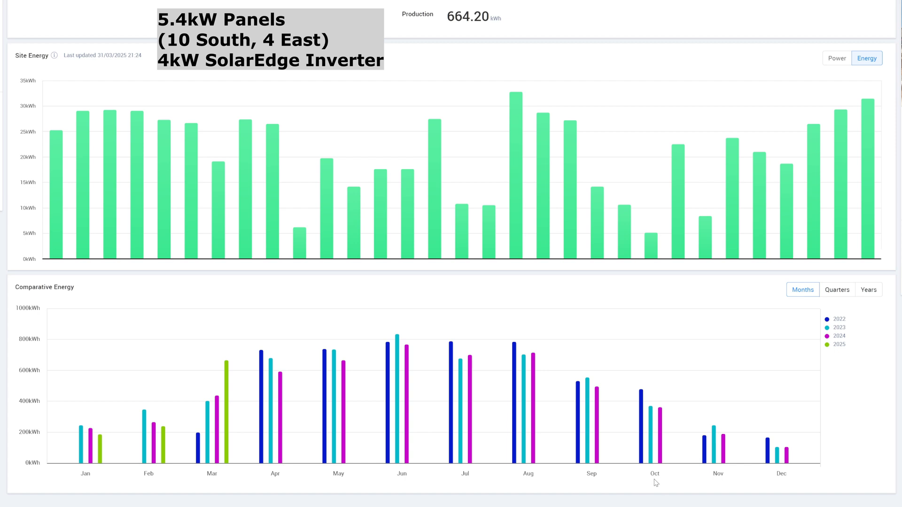
mouse_move(701, 487)
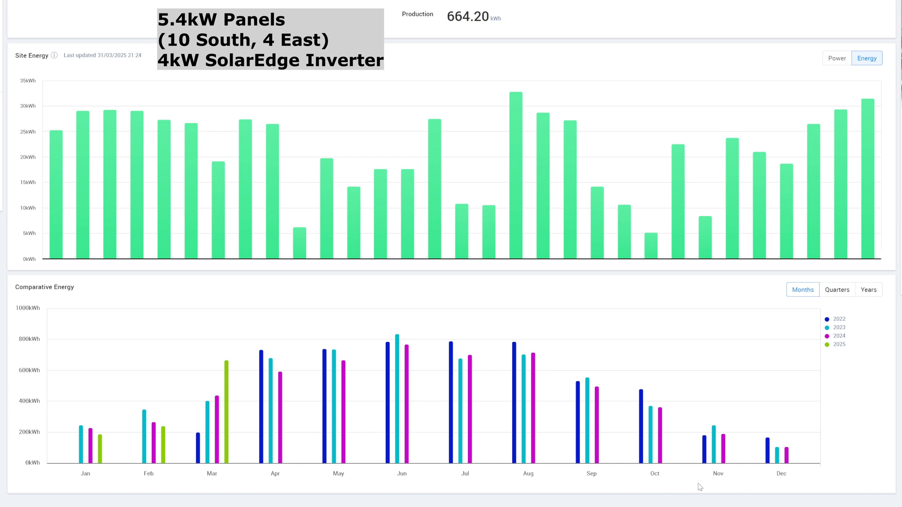
mouse_move(290, 484)
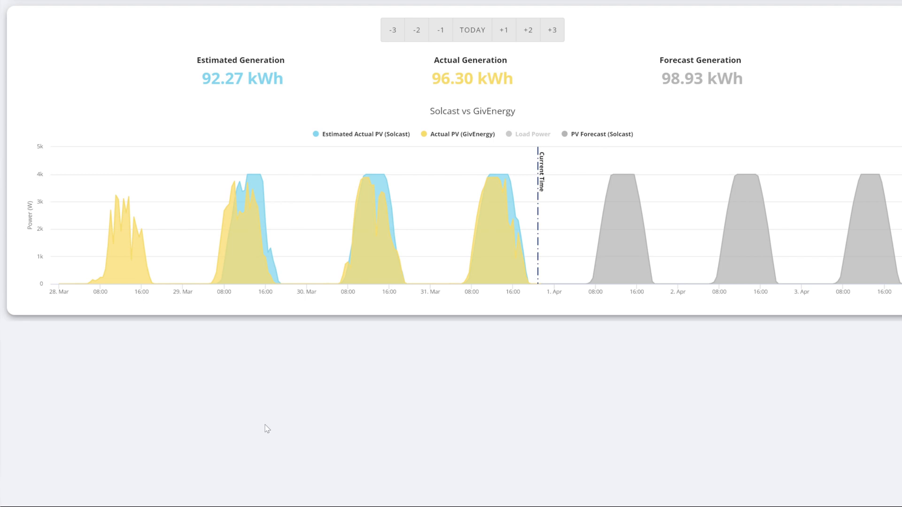
mouse_move(279, 422)
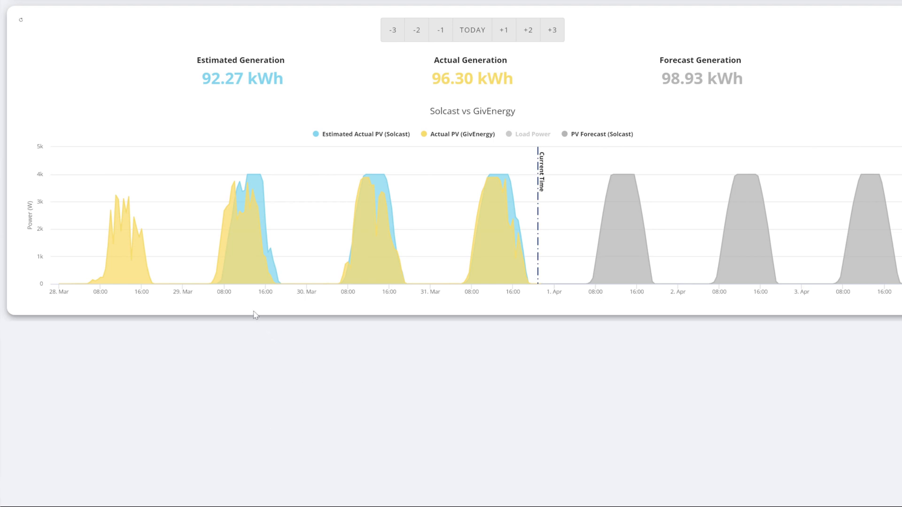
mouse_move(372, 311)
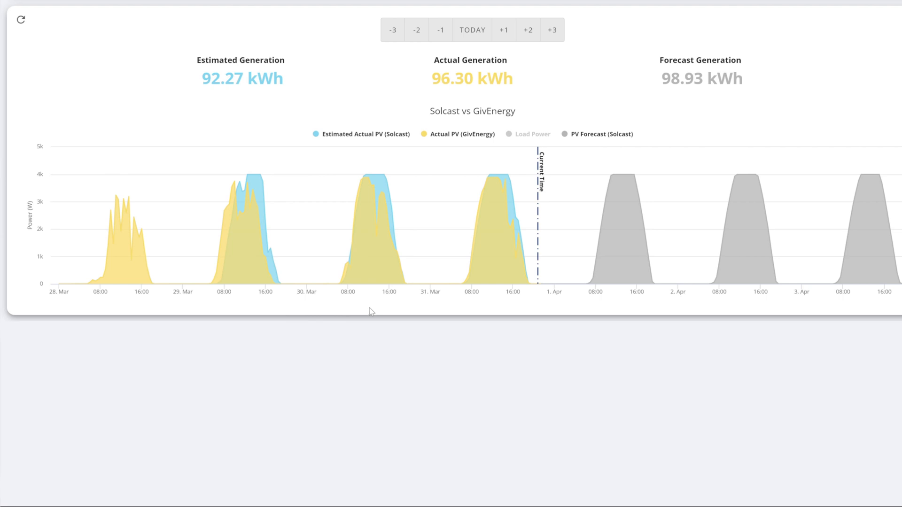
mouse_move(497, 314)
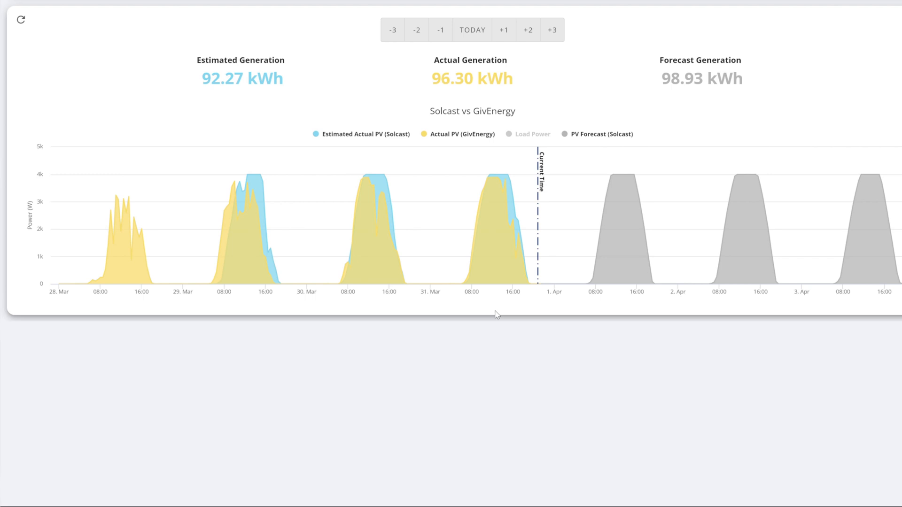
mouse_move(633, 308)
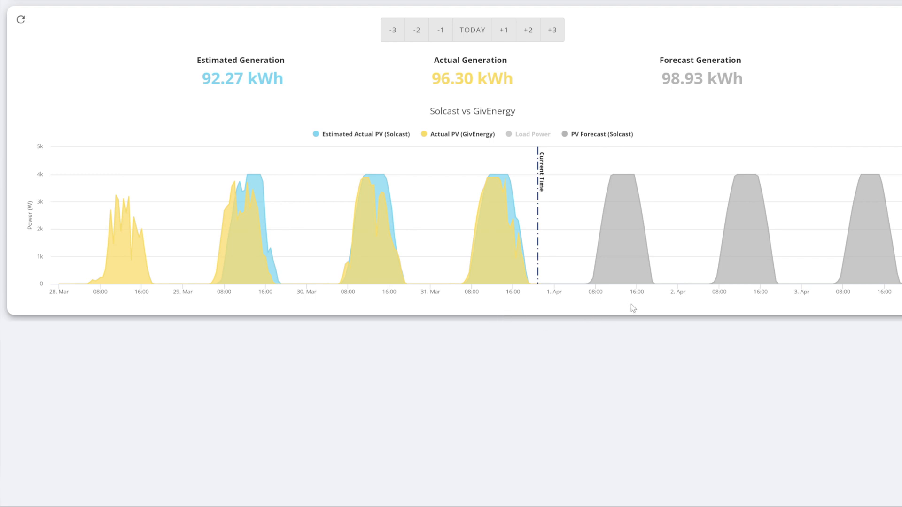
mouse_move(866, 305)
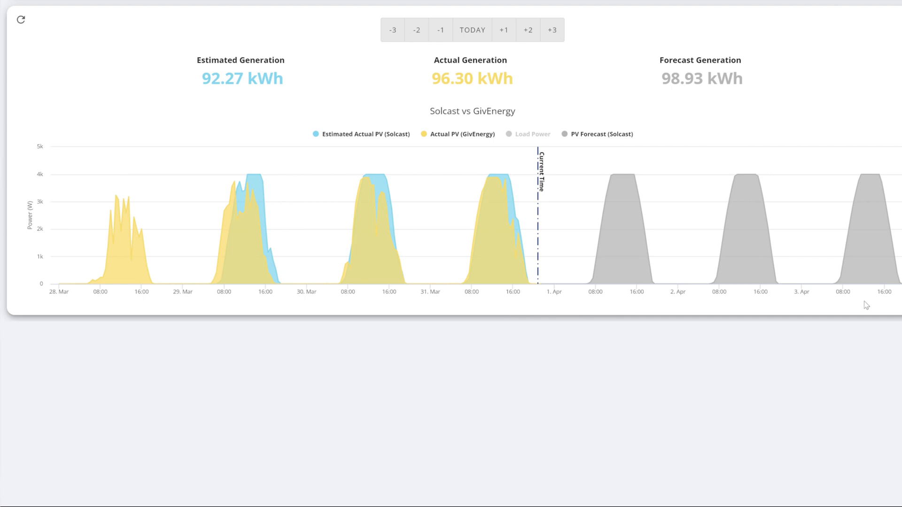
mouse_move(631, 304)
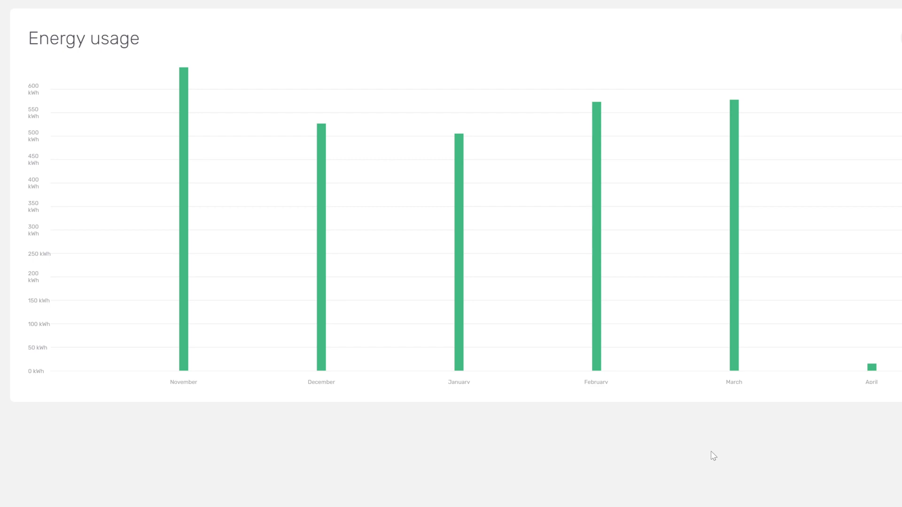
mouse_move(734, 335)
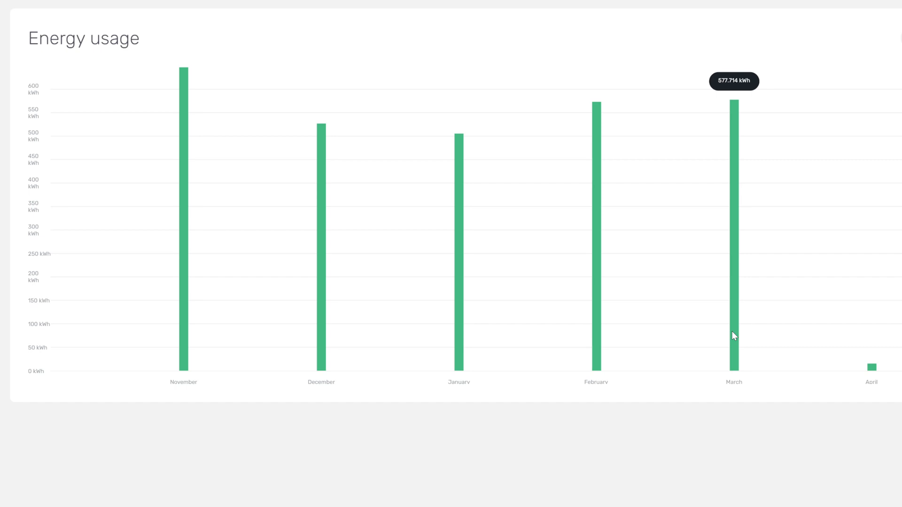
mouse_move(597, 311)
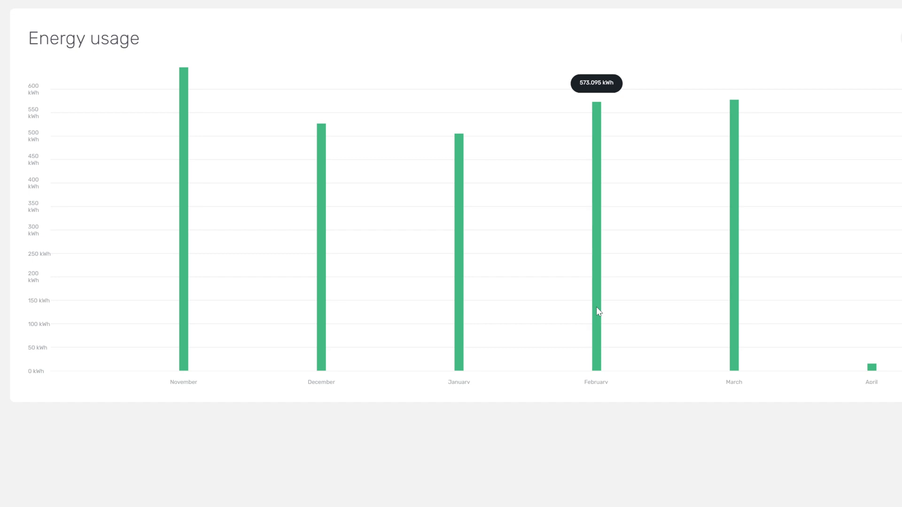
mouse_move(598, 320)
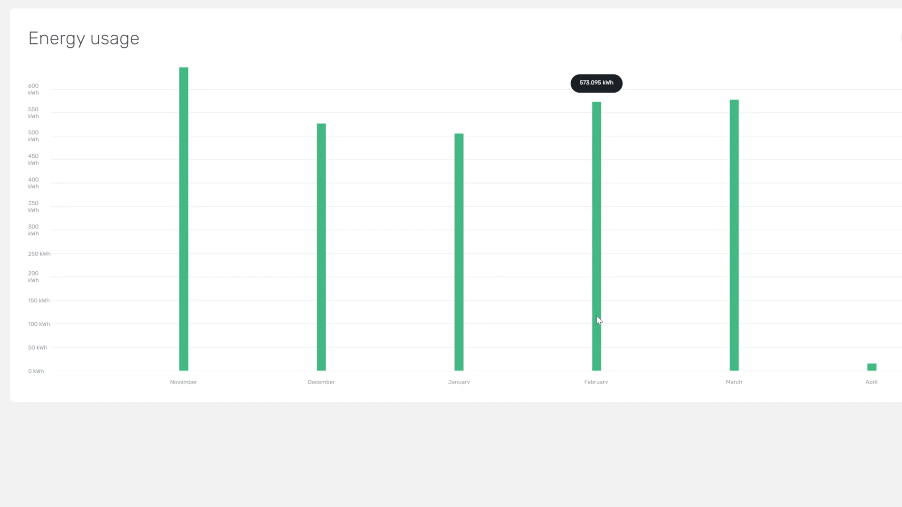
mouse_move(737, 451)
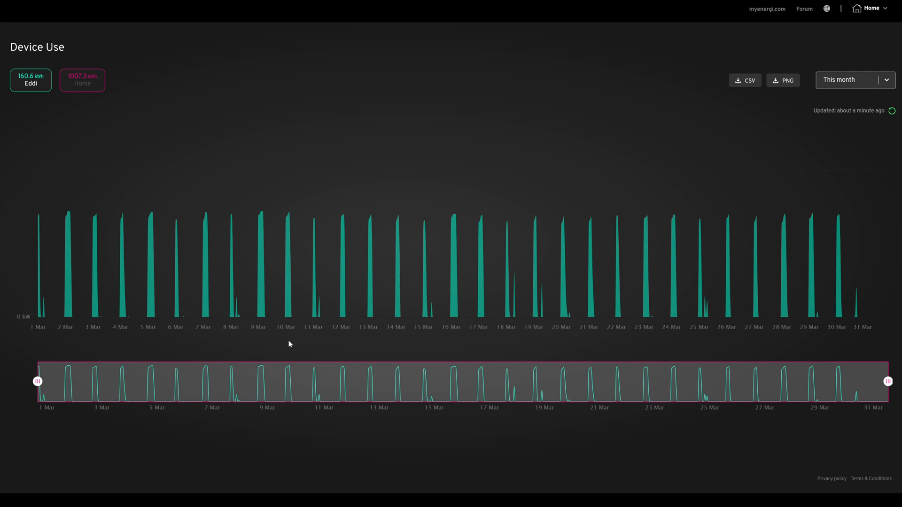
mouse_move(449, 324)
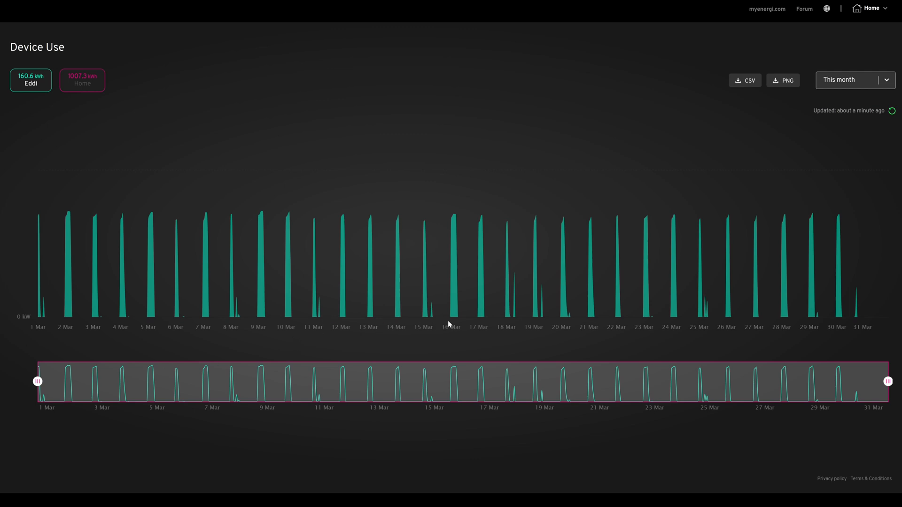
mouse_move(611, 336)
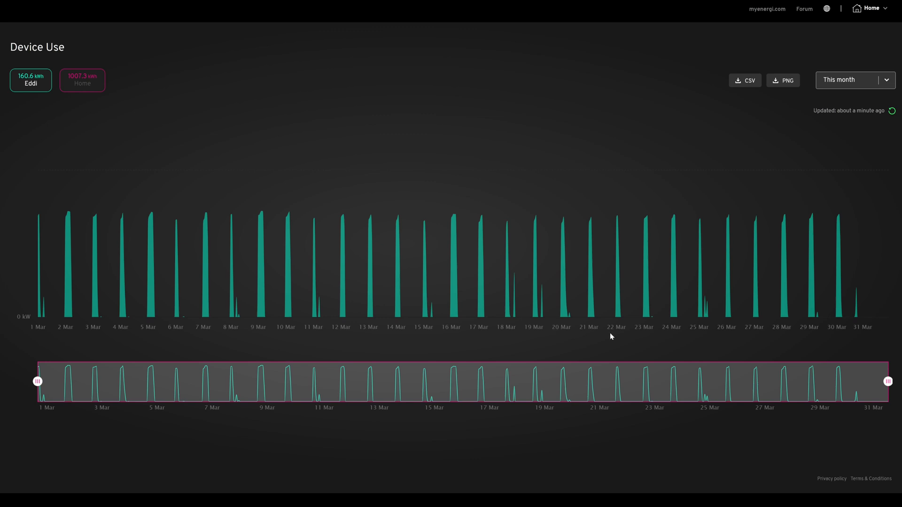
mouse_move(766, 343)
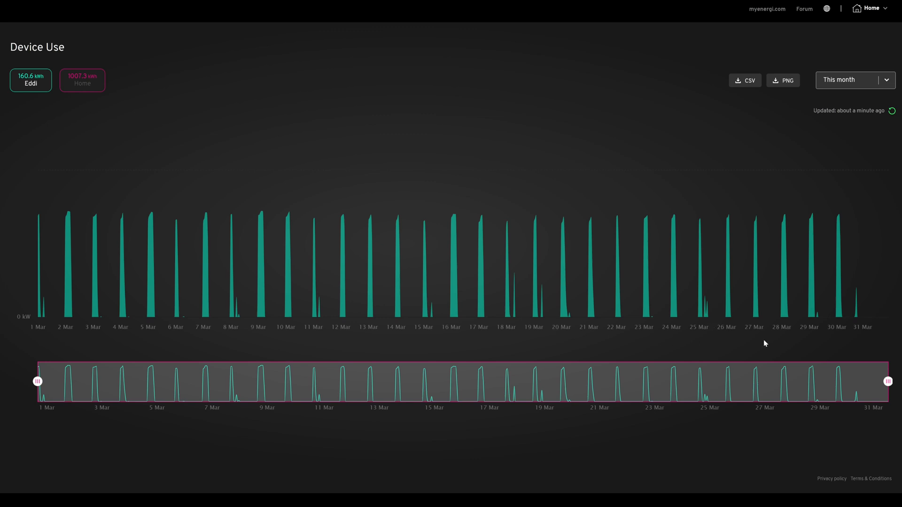
mouse_move(831, 326)
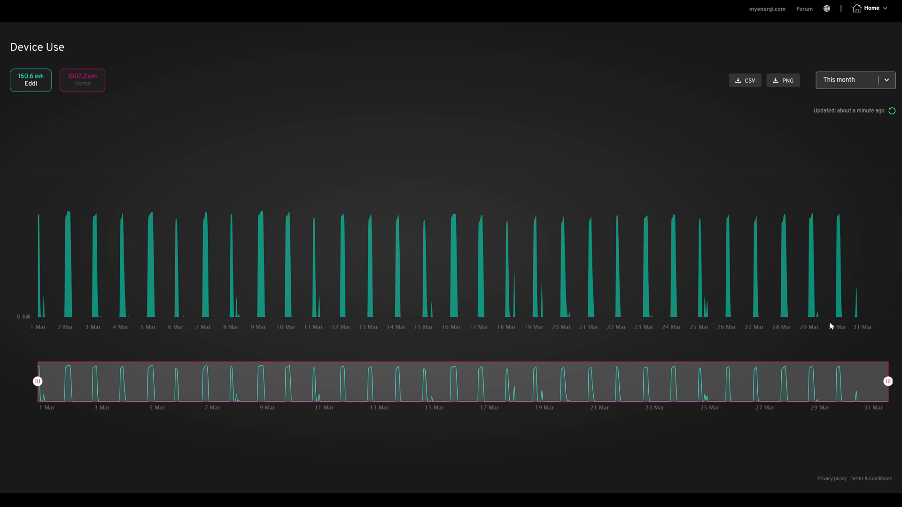
mouse_move(820, 330)
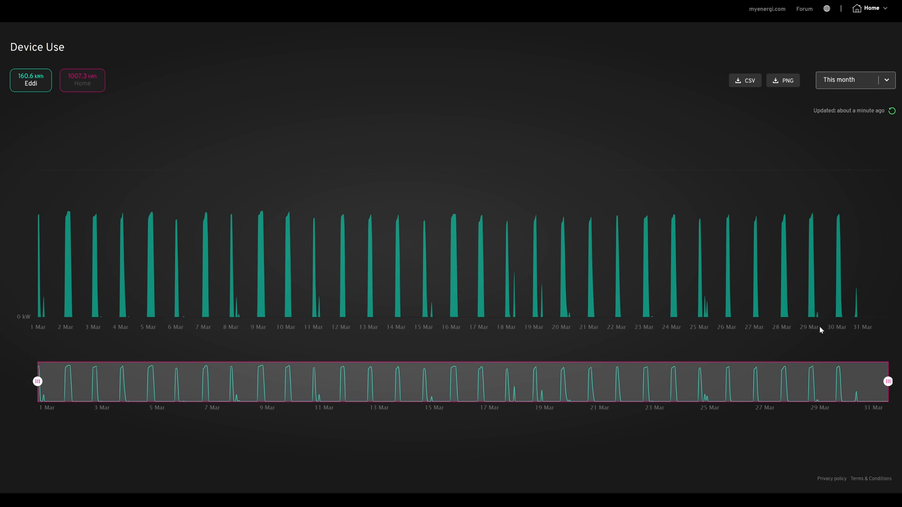
mouse_move(823, 333)
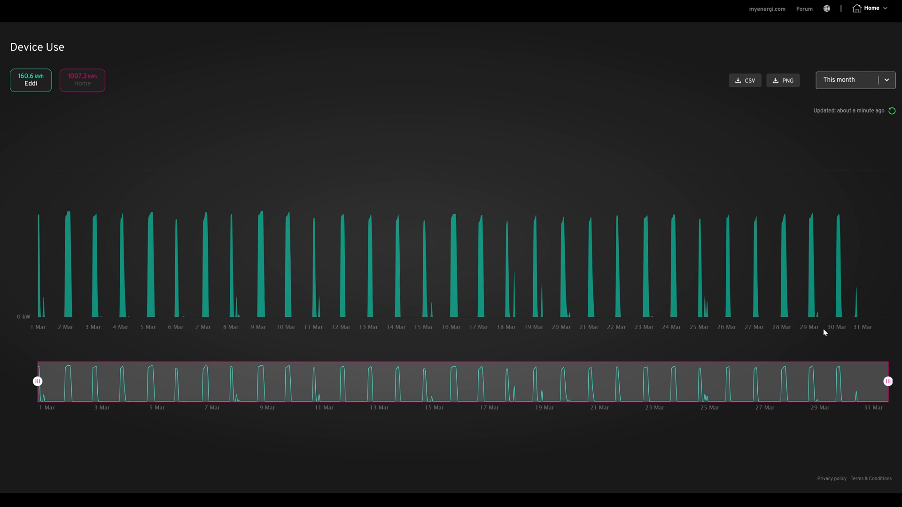
mouse_move(612, 344)
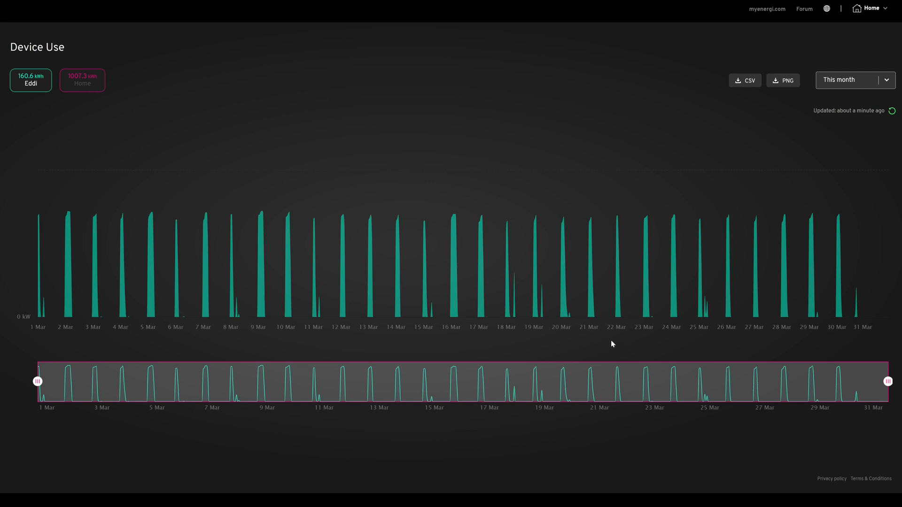